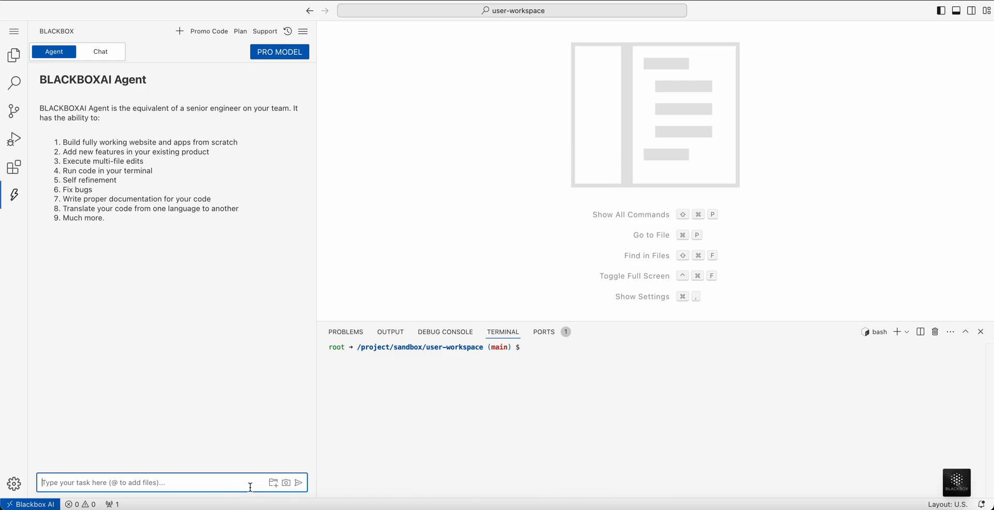
- Request a dark-mode, great-UI website that tracks the Super Bowl score live using an API
type("i want yo u")
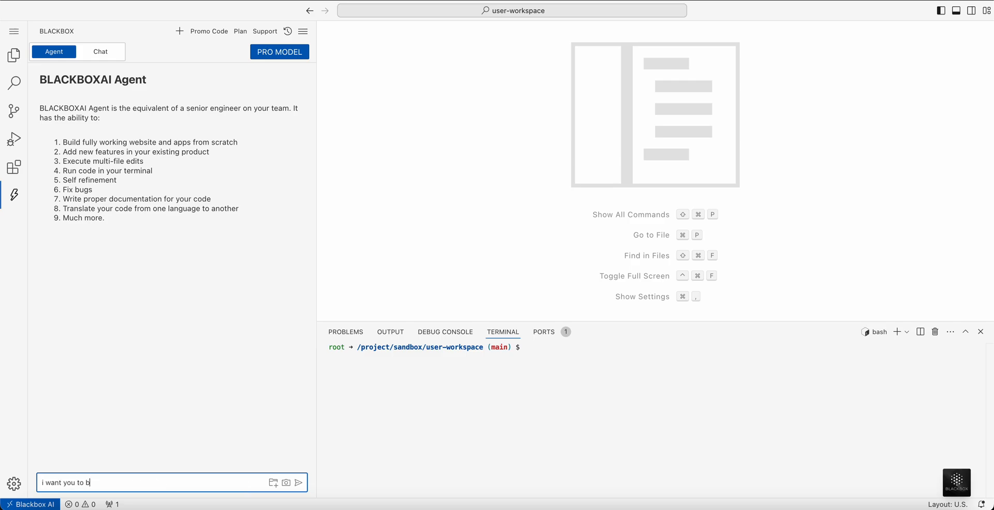
type("uild me a")
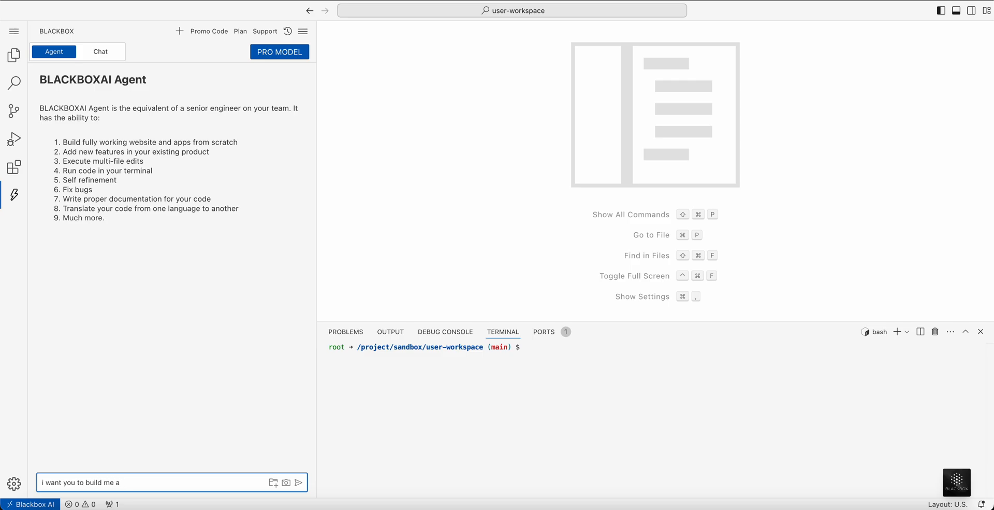
type("website that wil")
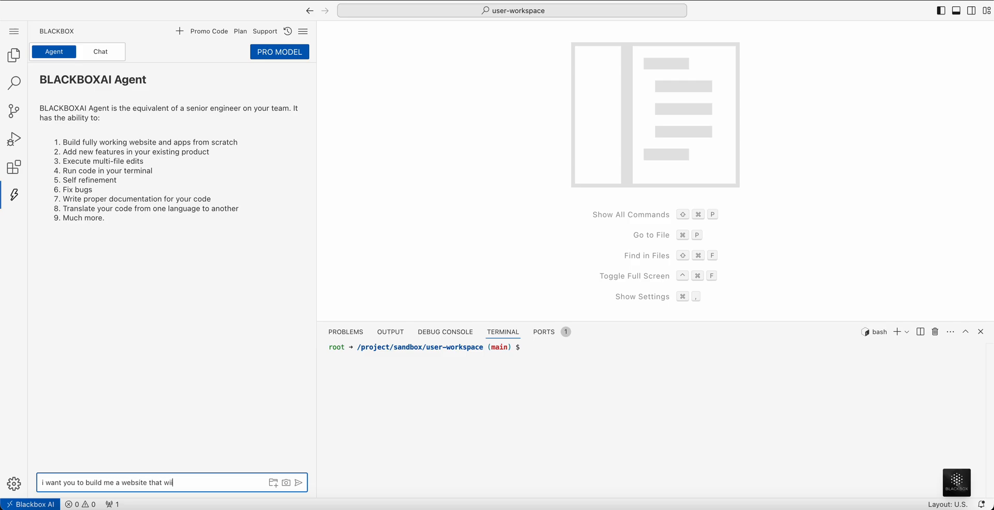
type("l track th")
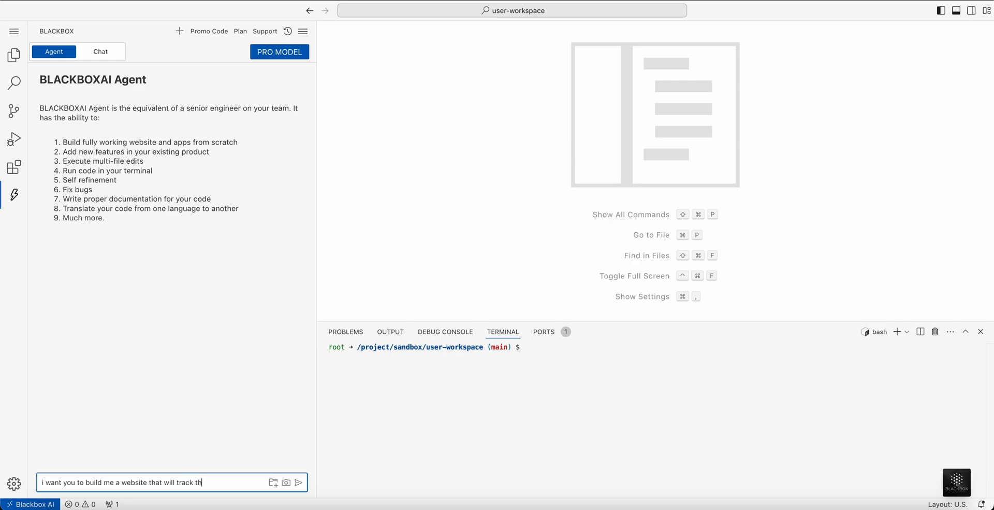
type("e score of the")
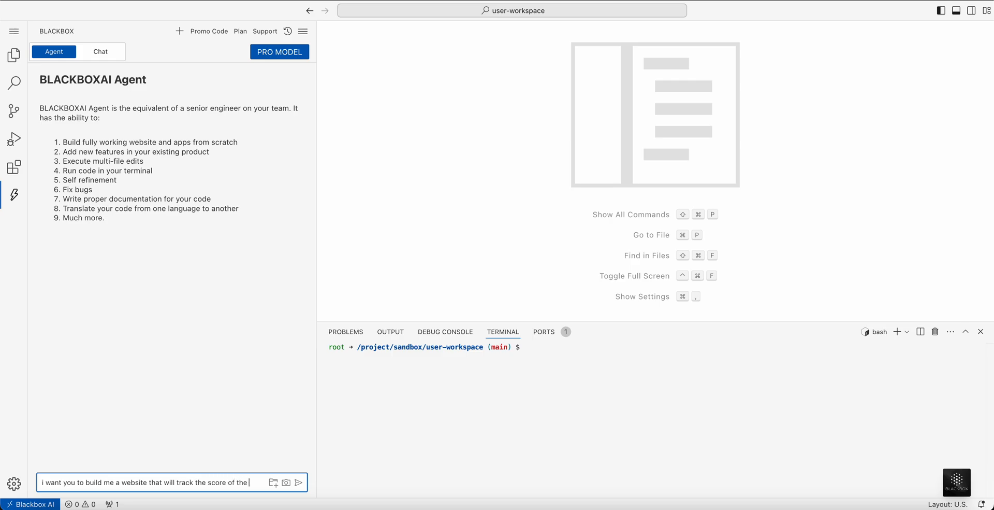
type("superbowl in r")
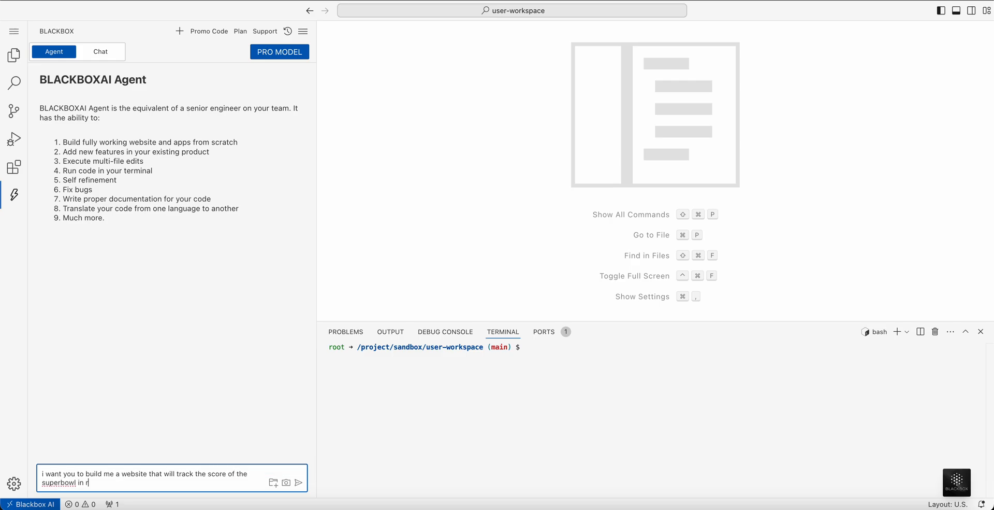
type("eal time,")
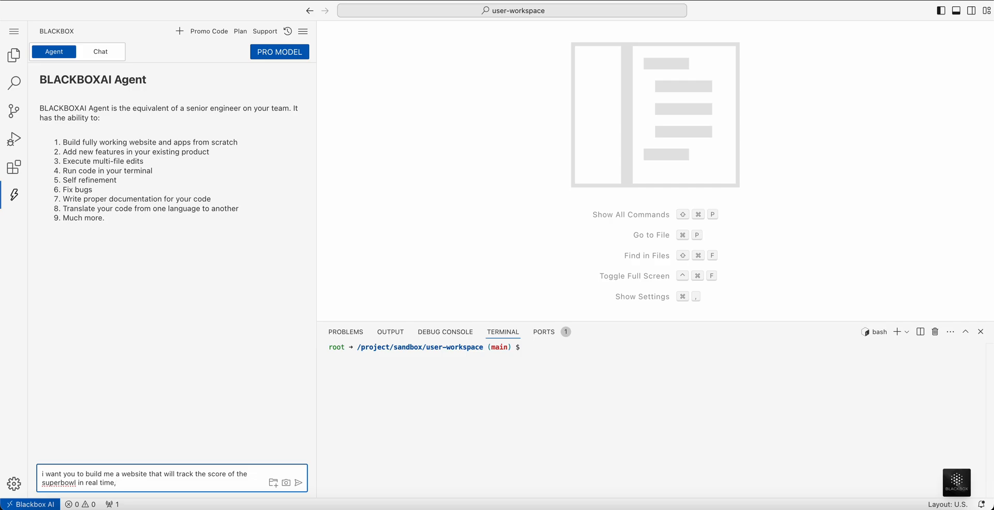
type(", have a d")
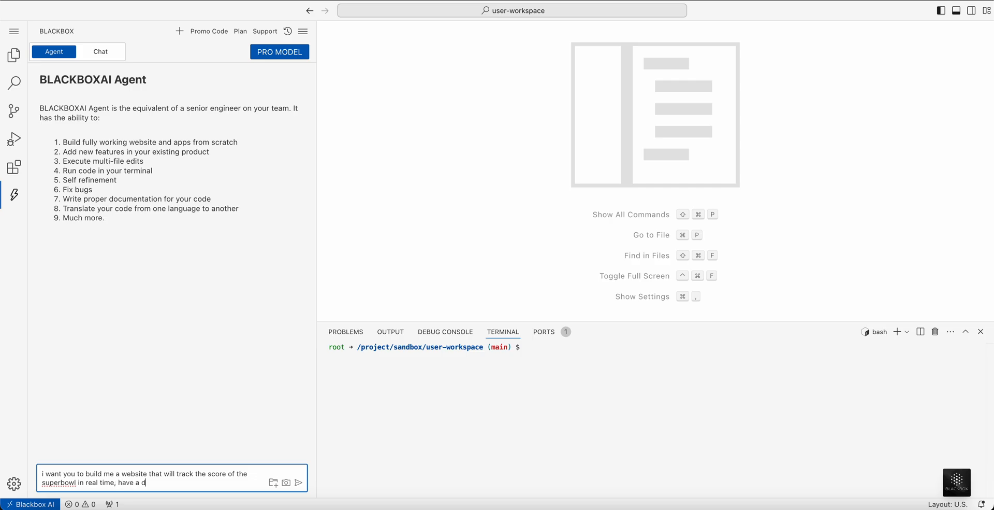
type("ark mode")
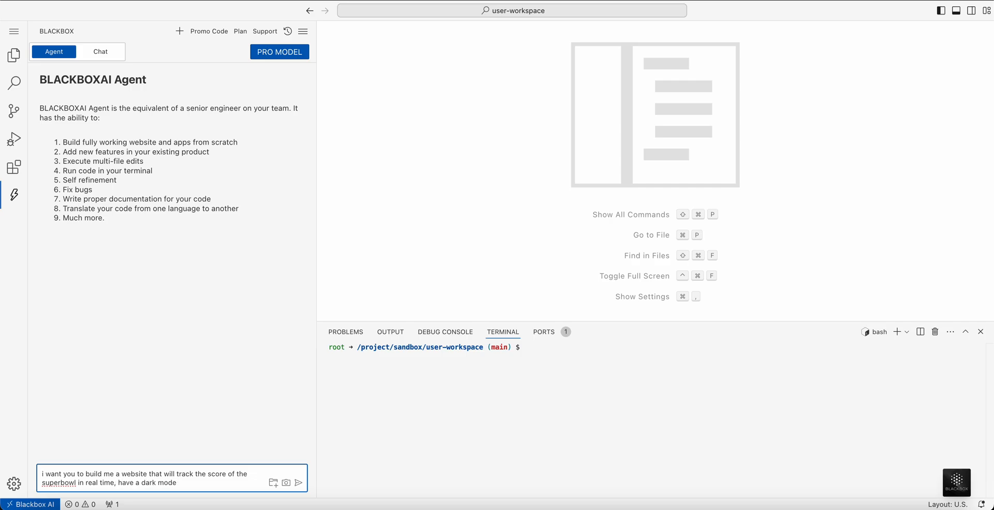
type("great ui")
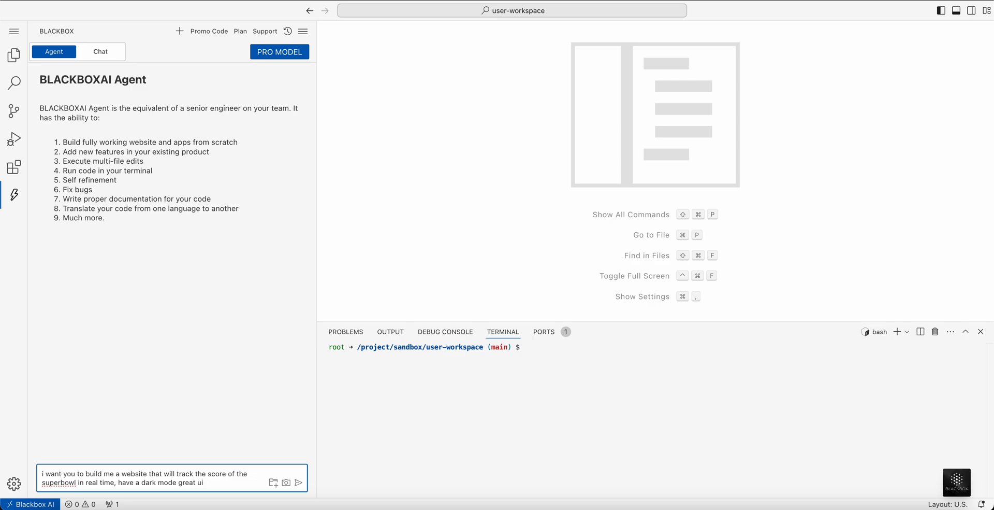
type(", and use th")
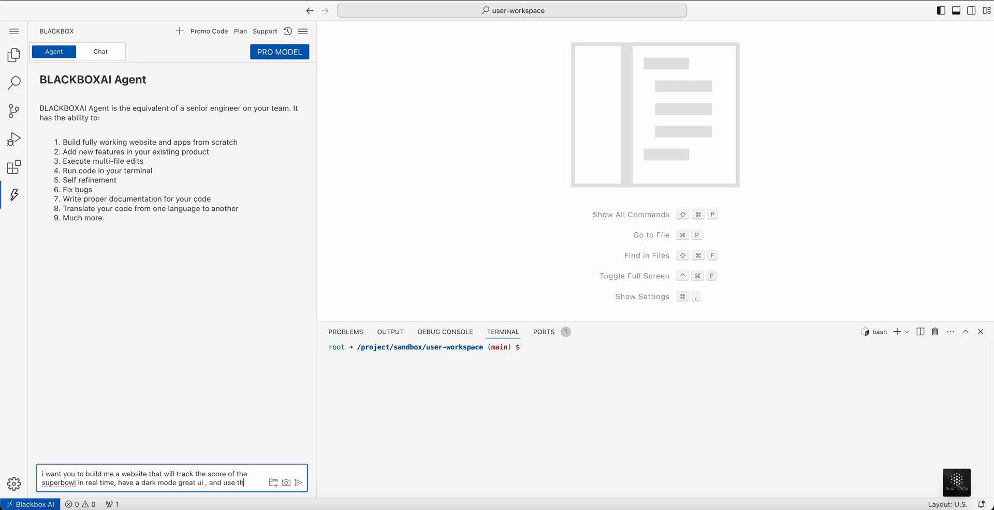
type("api to")
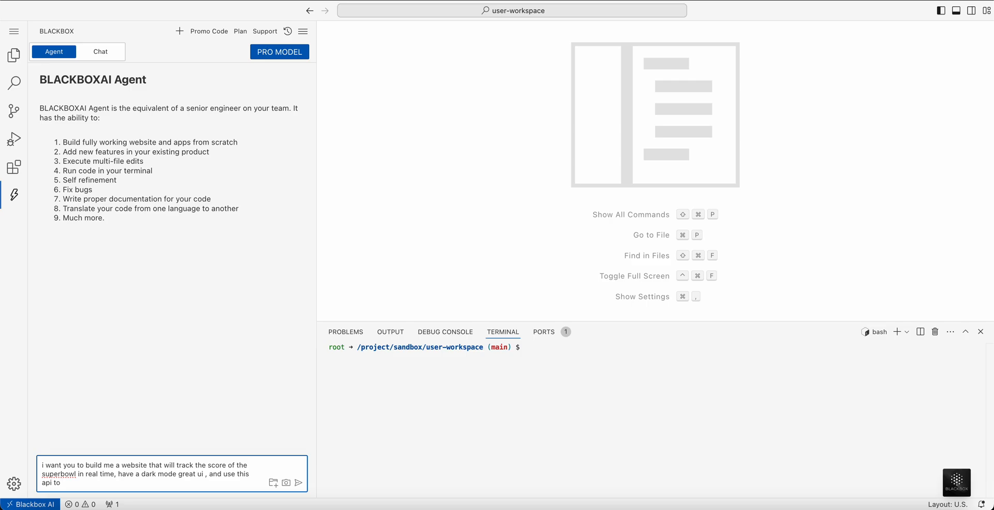
type("fetch the")
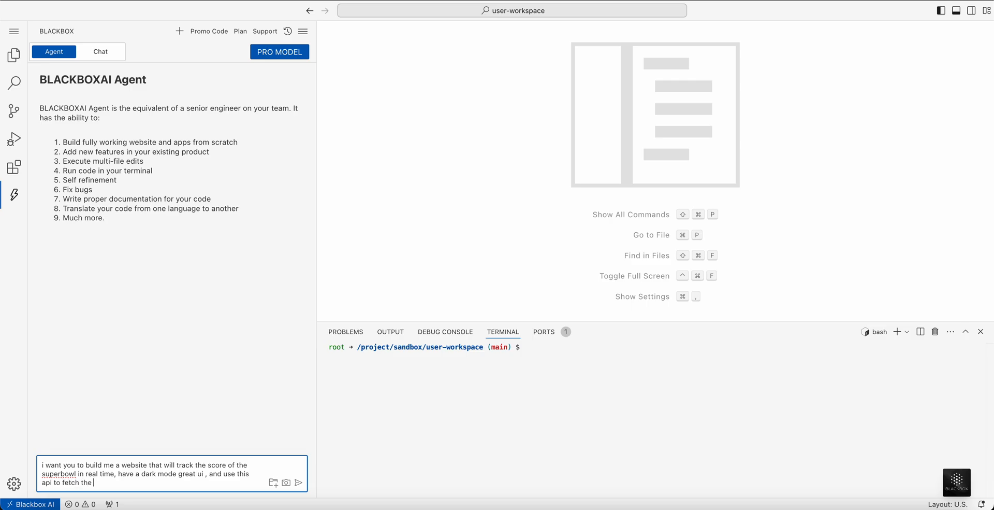
type("score of the ga")
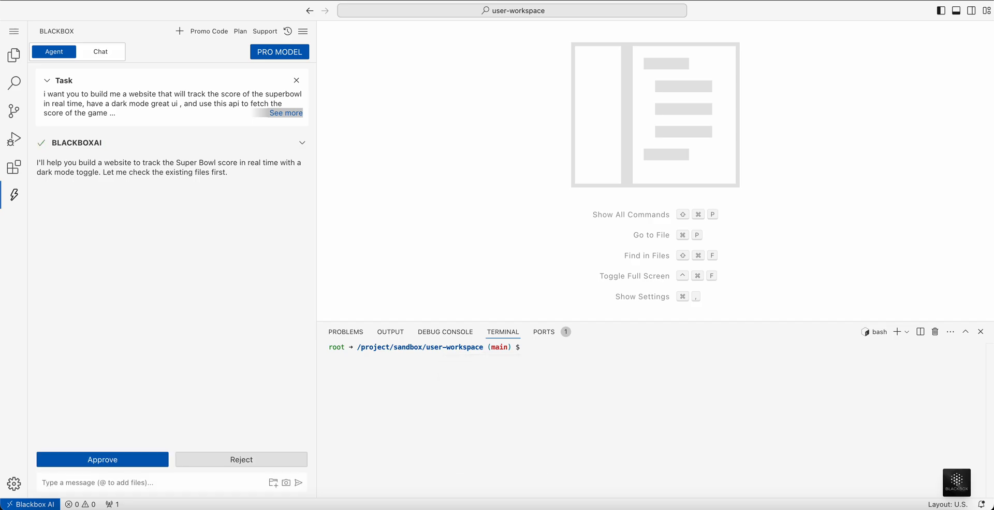
- Approve the agent's plan and save its index.html structure with a theme toggle
left_click(102, 458)
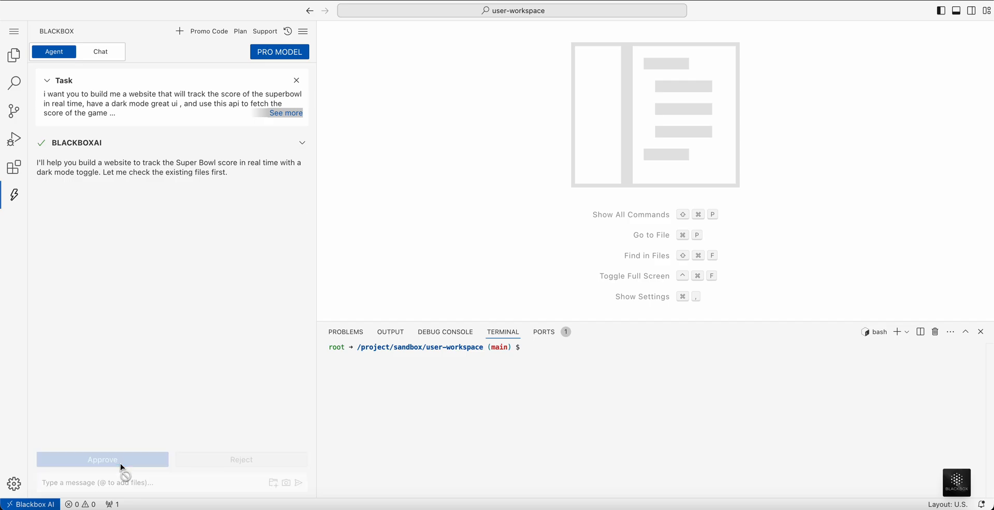
left_click(102, 459)
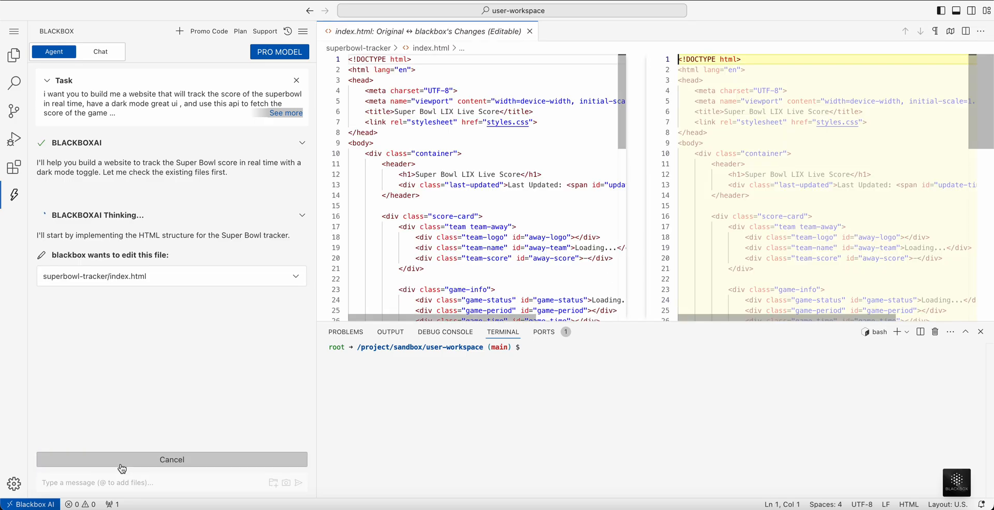
scroll("down", 3)
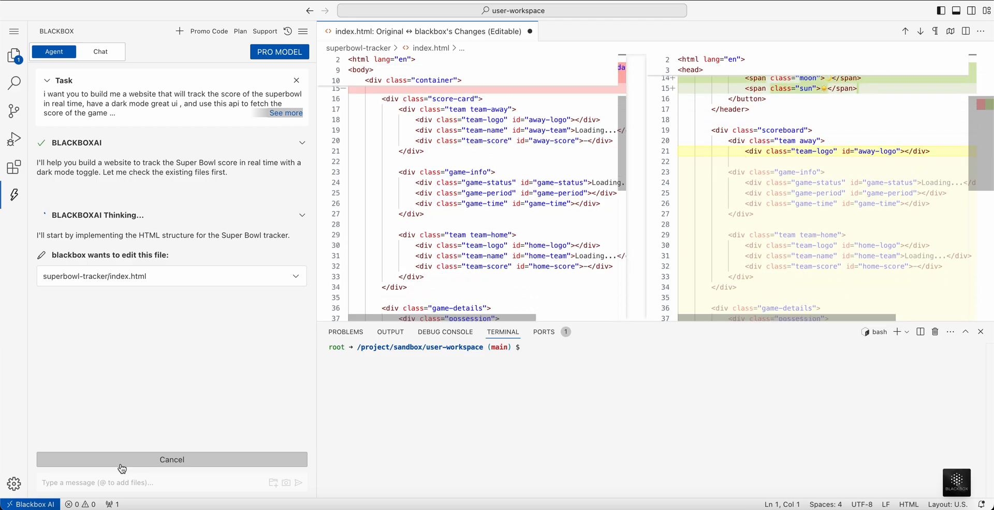
scroll("down", 3)
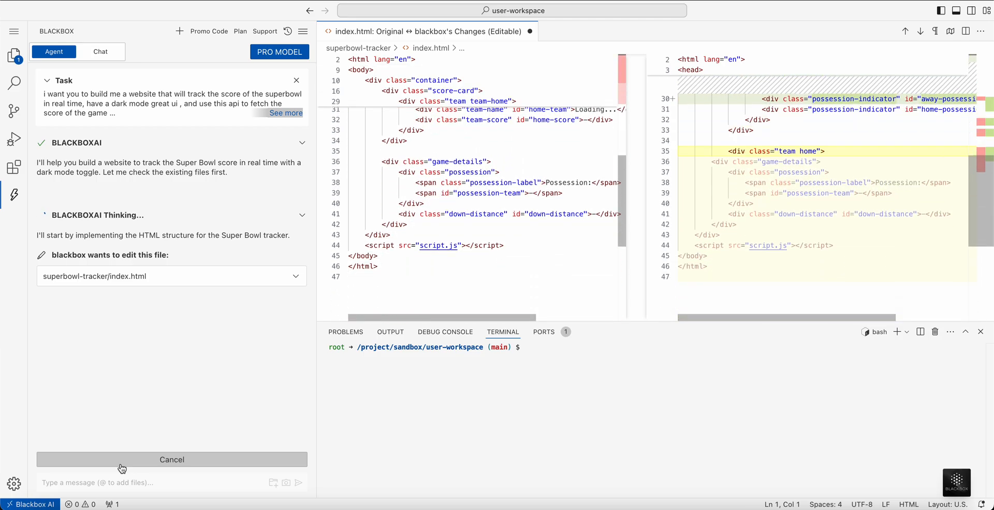
scroll("down", 3)
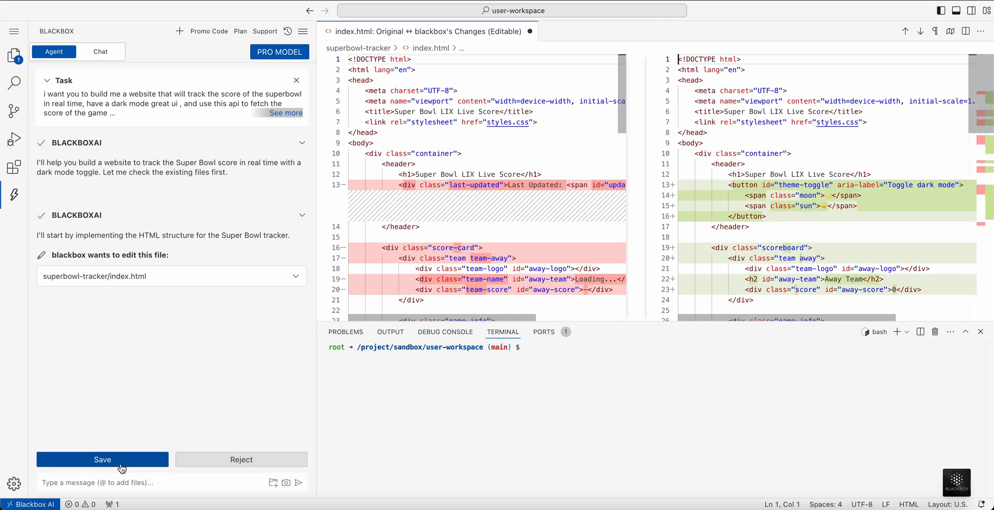
left_click(102, 459)
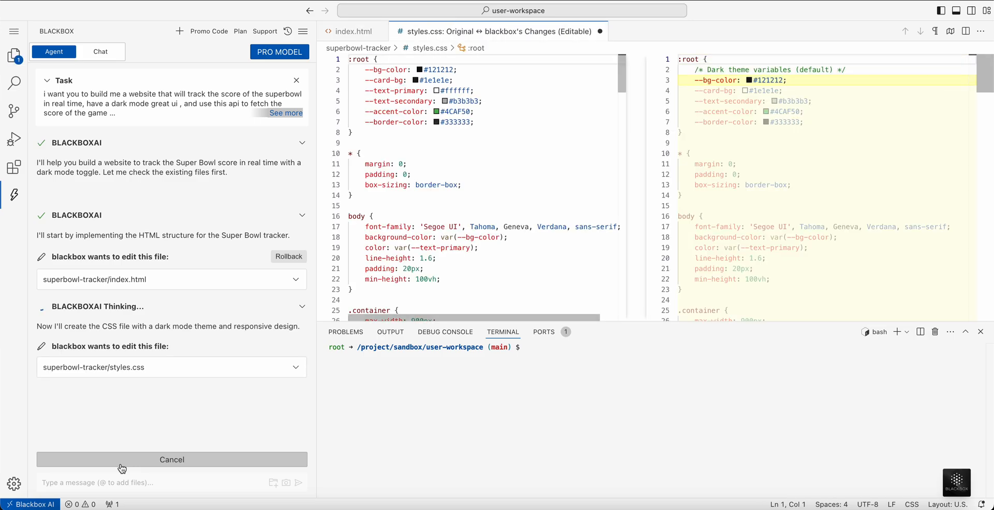
- Review and save the dark-theme styles.css with its light-theme variables
scroll("down", 3)
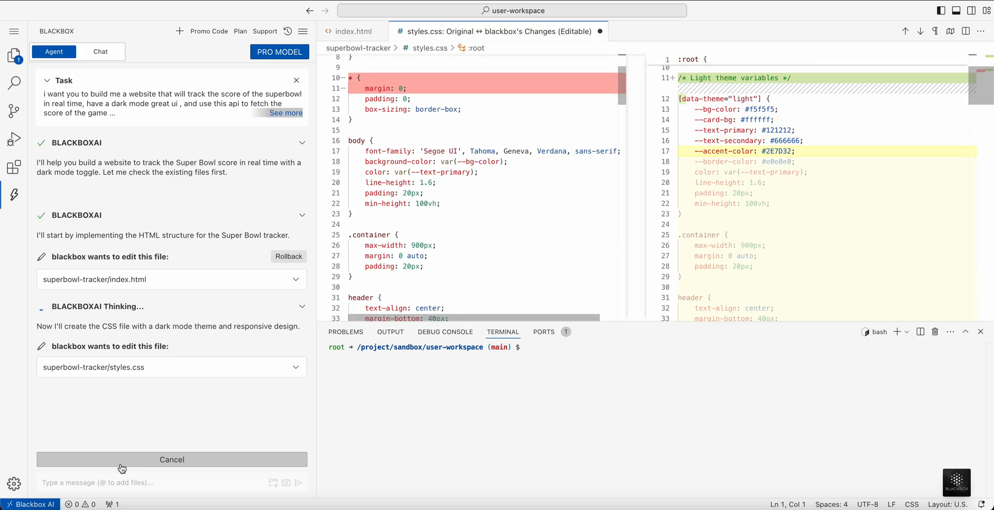
scroll("down", 3)
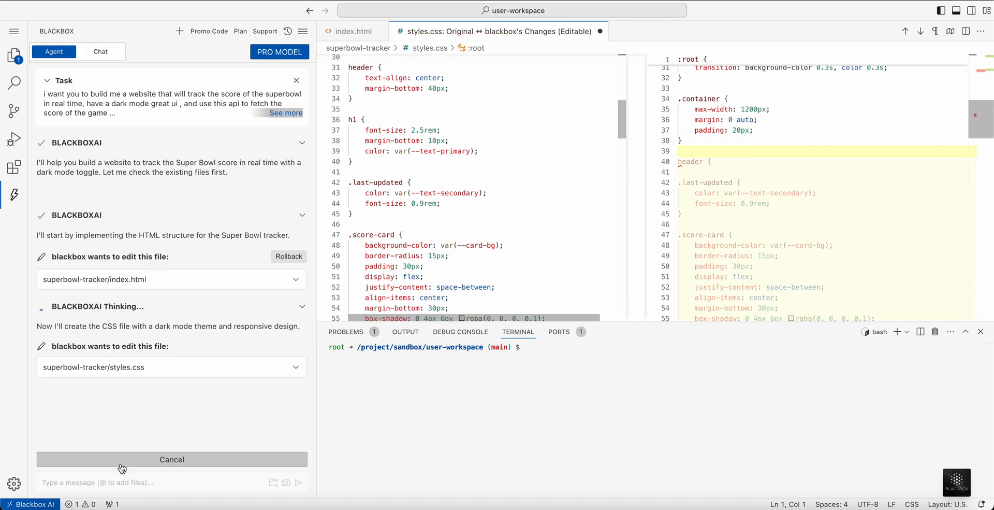
scroll("down", 3)
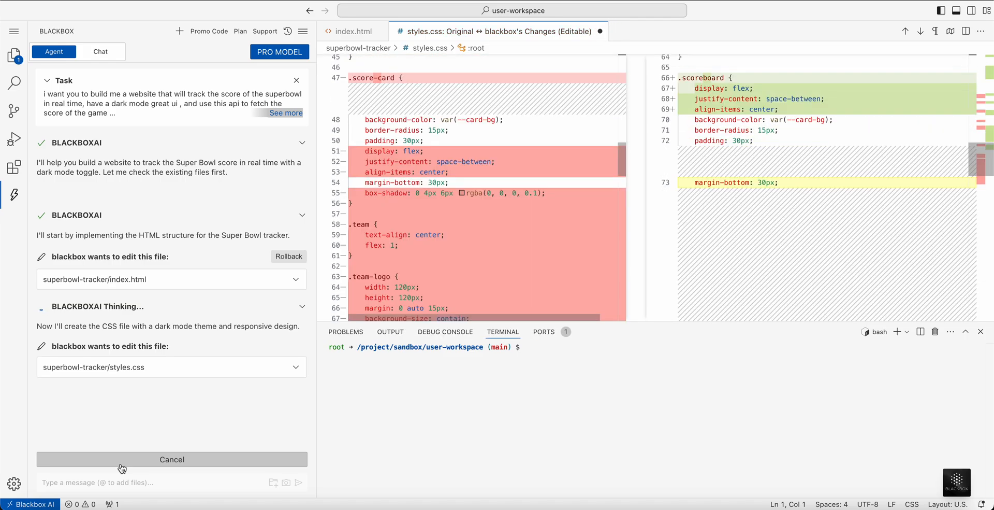
scroll("down", 3)
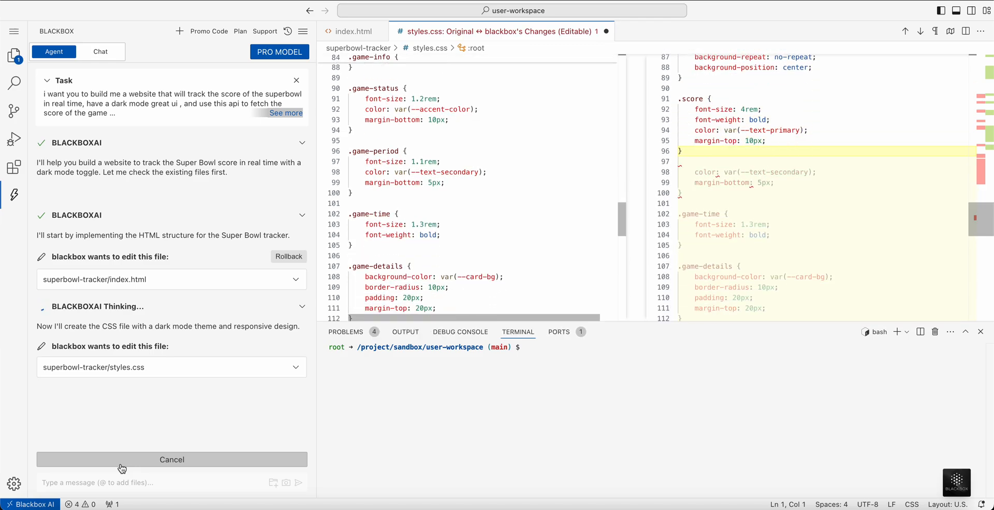
scroll("down", 3)
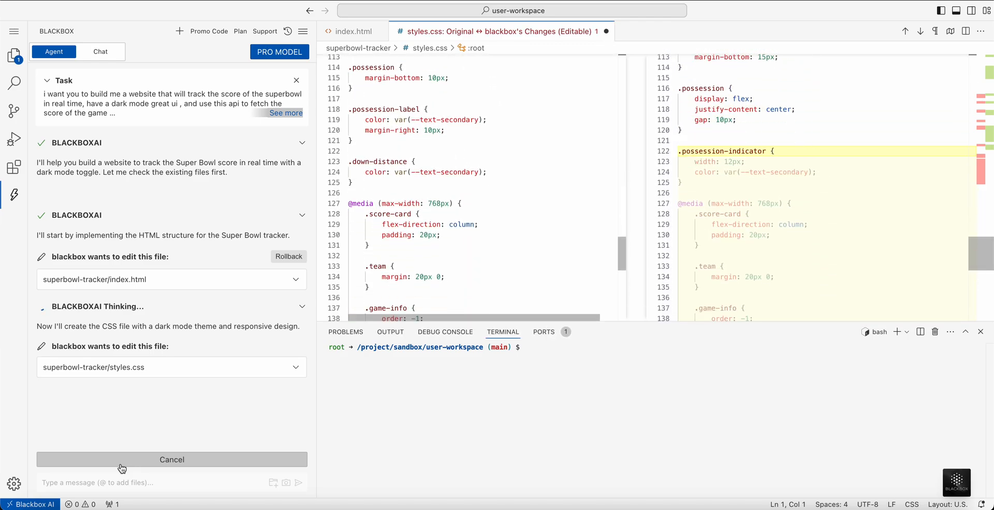
scroll("down", 3)
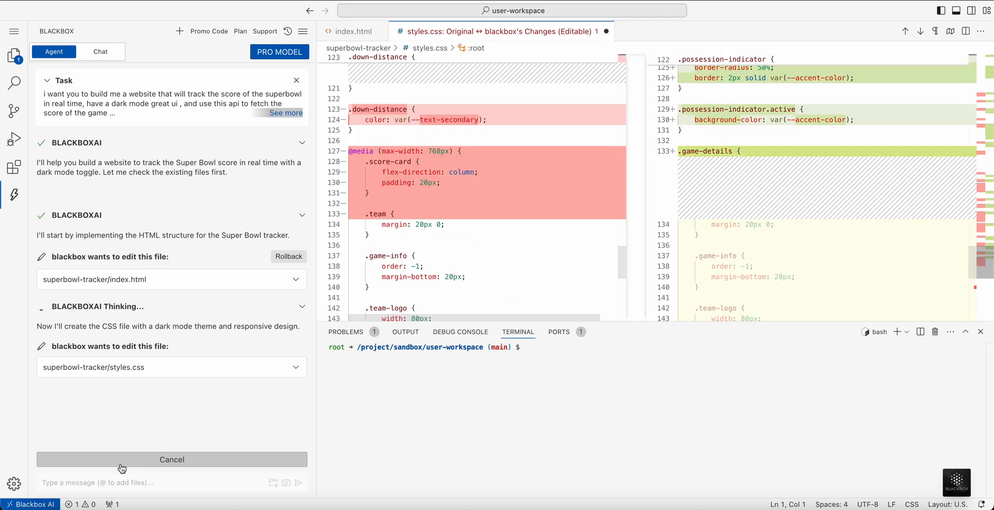
scroll("down", 3)
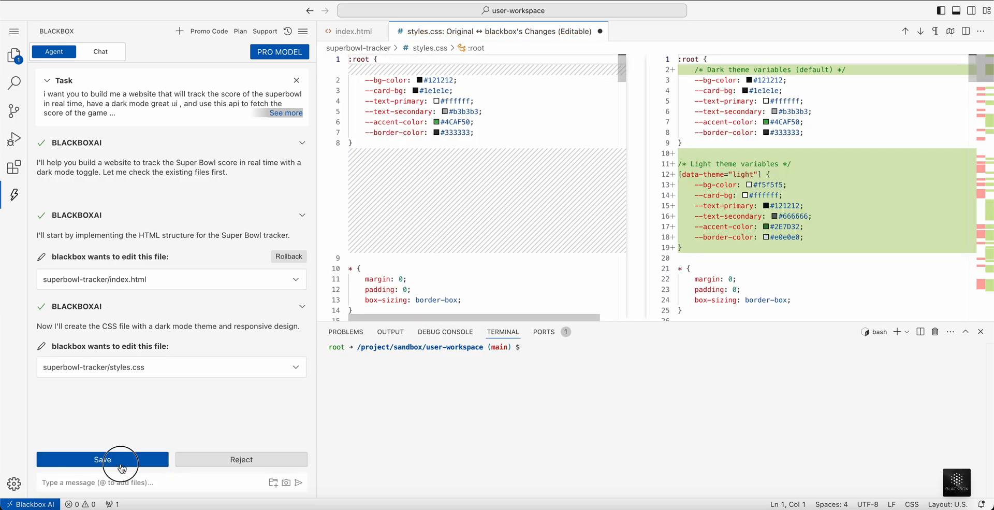
left_click(102, 459)
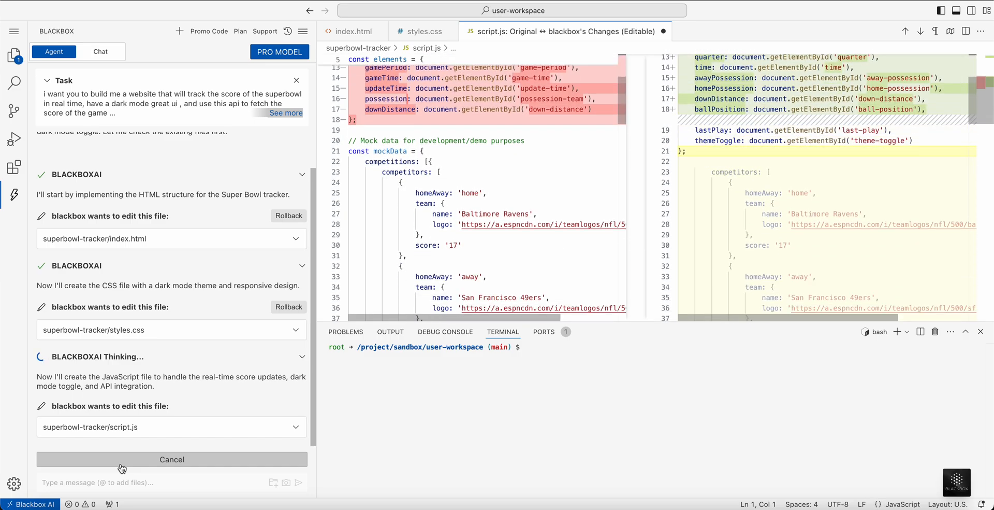
- Review the proposed script.js for live score updates, theme toggling and API data
scroll("down", 3)
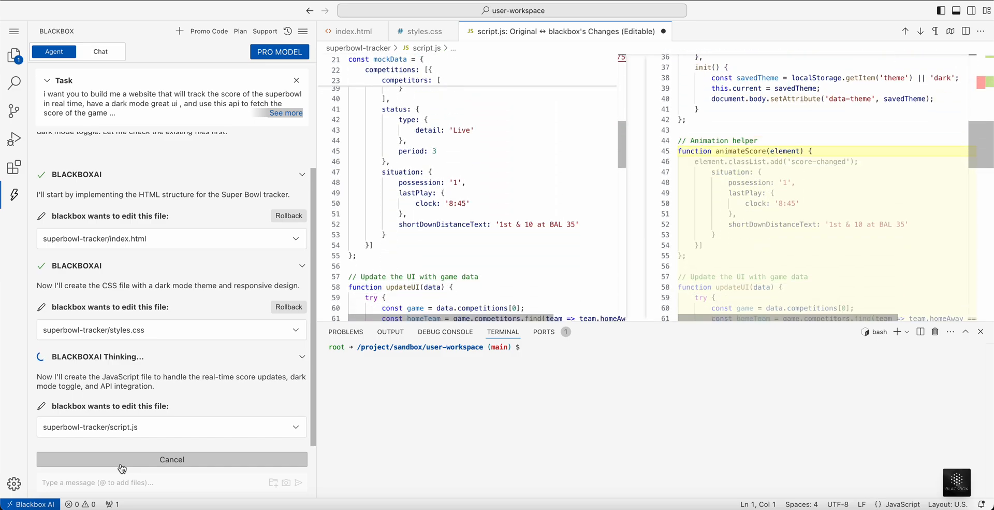
scroll("down", 3)
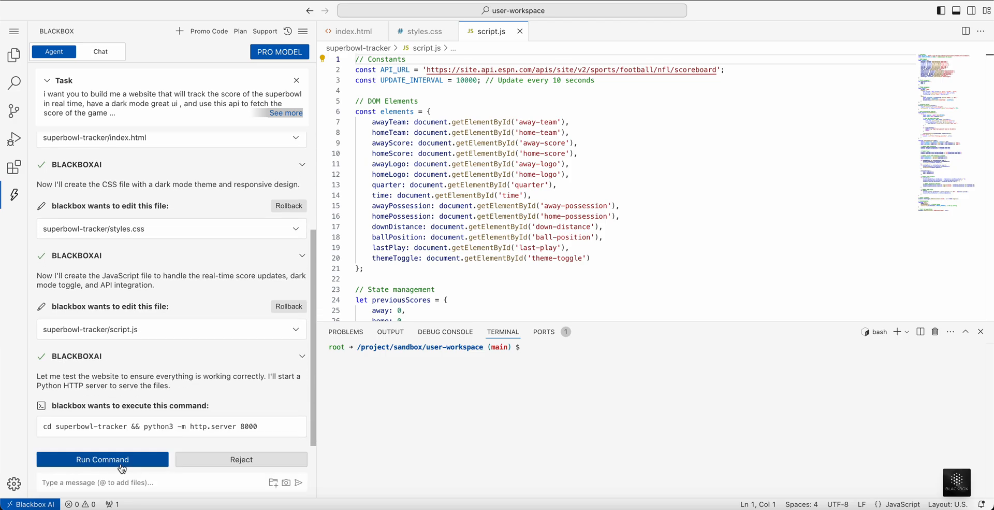
- Run the Python server, retry on port 8080 after 8000 is busy, and proceed while running
left_click(102, 458)
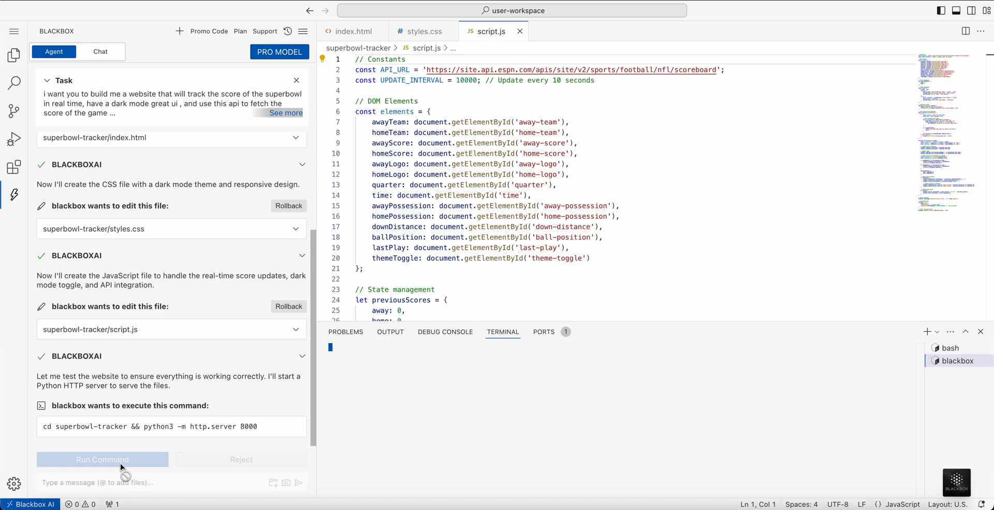
left_click(101, 459)
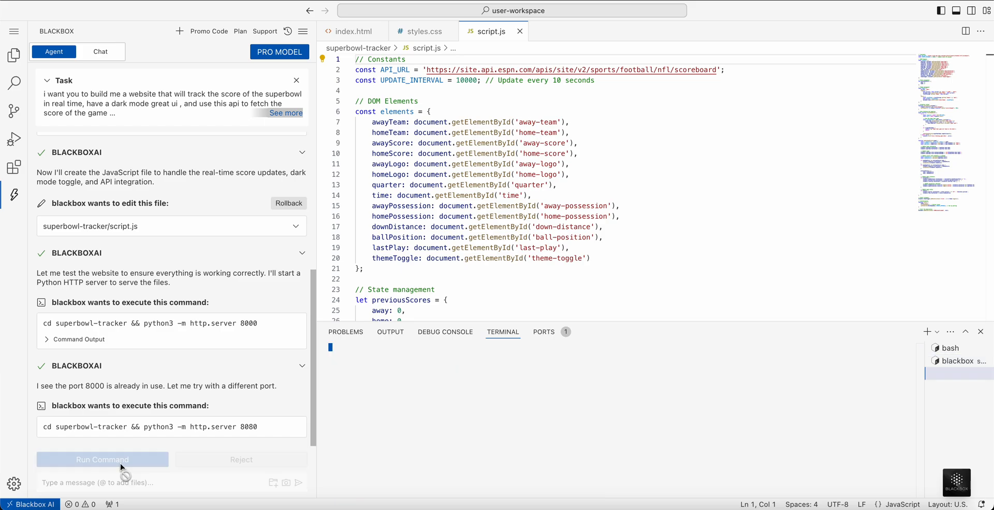
left_click(102, 459)
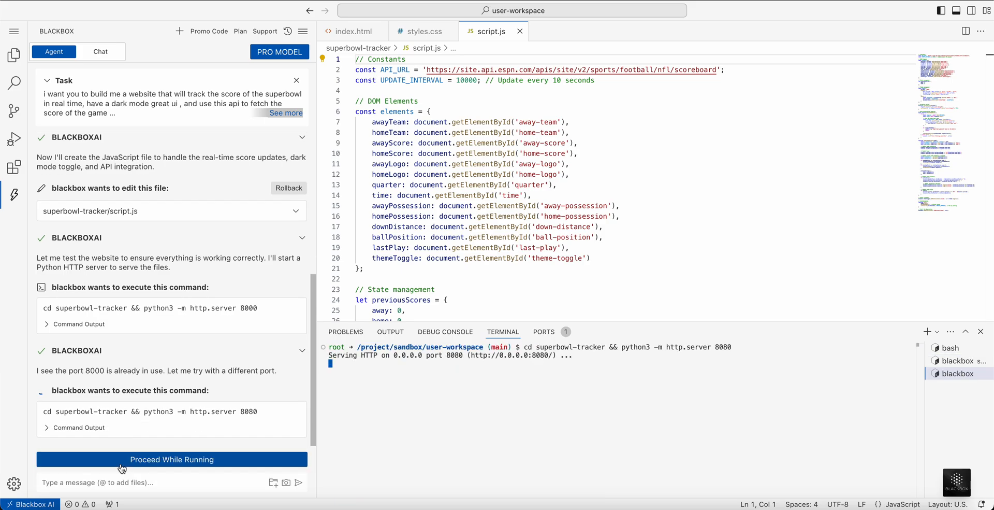
left_click(171, 459)
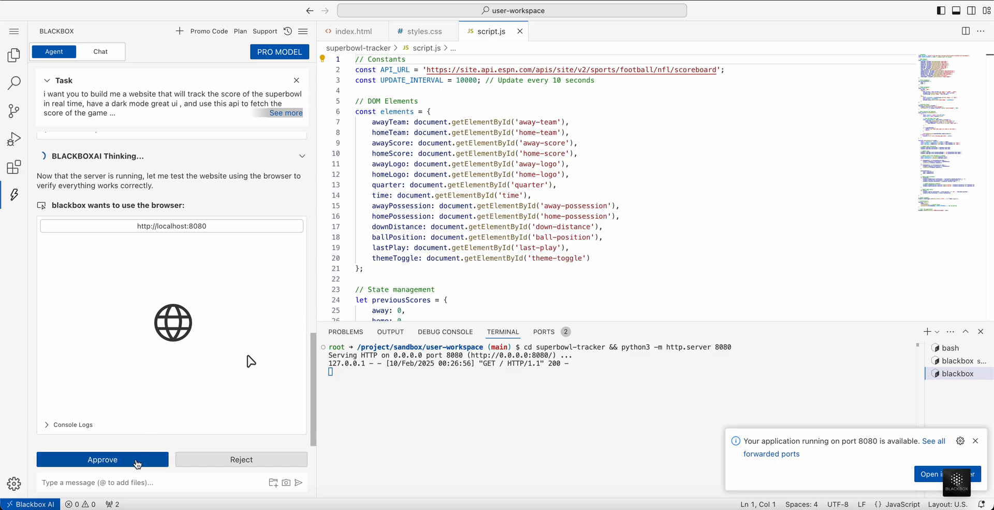
- Approve browser testing of localhost:8080, showing the Chiefs vs Eagles live scoreboard
left_click(102, 459)
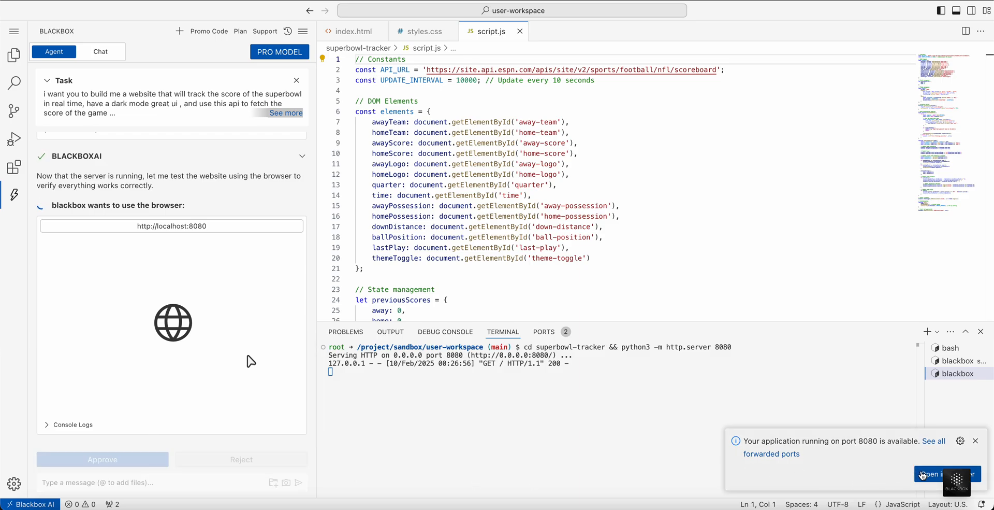
mouse_move(293, 280)
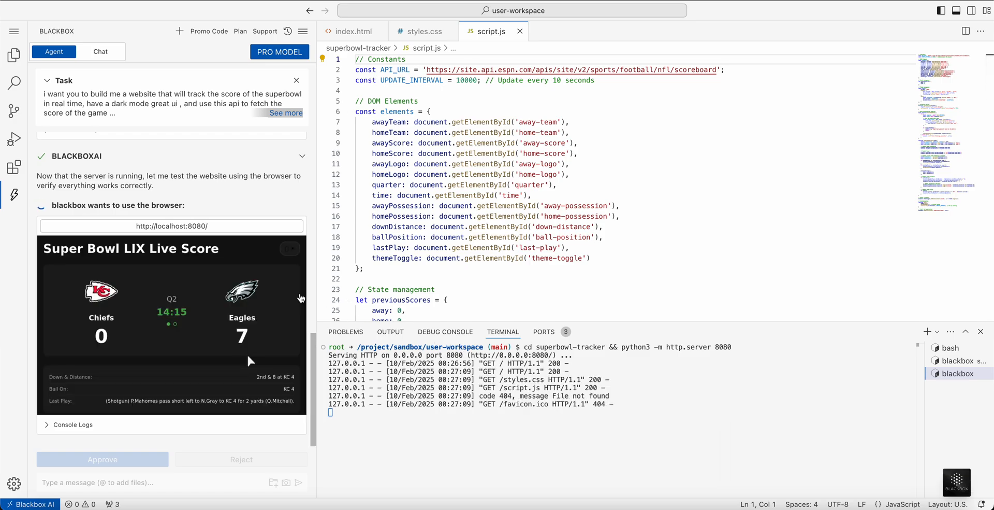
left_click(101, 459)
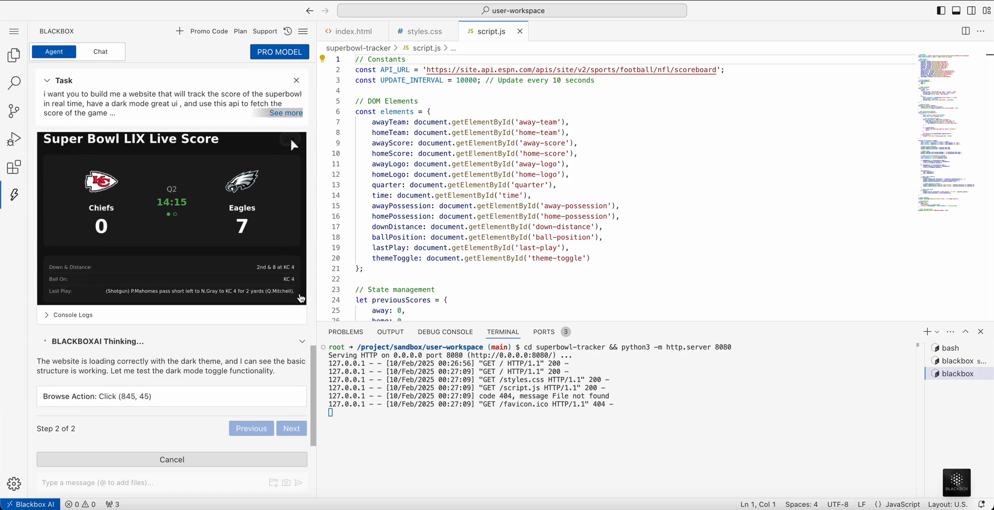
left_click(291, 428)
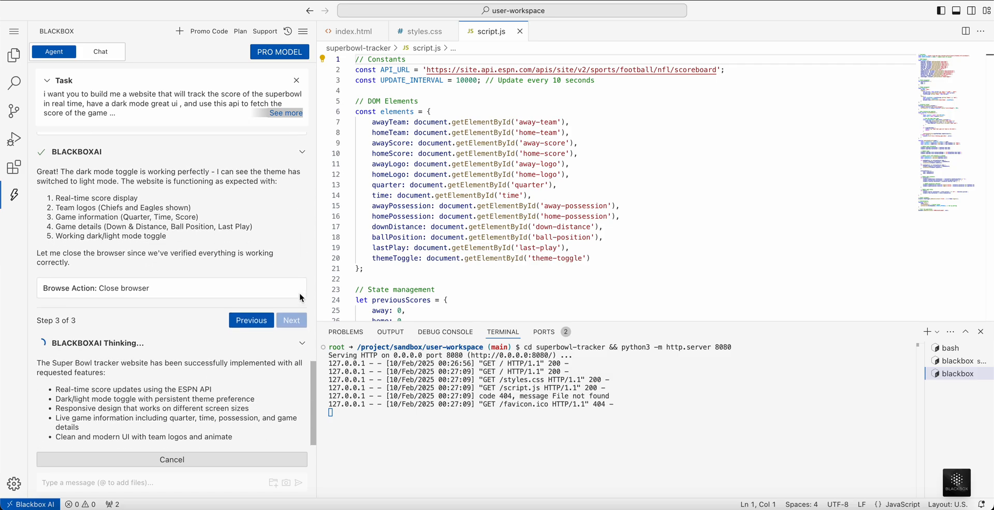
- Rerun python3 -m http.server 8080, which fails with address in use, then focus the message box
scroll("down", 3)
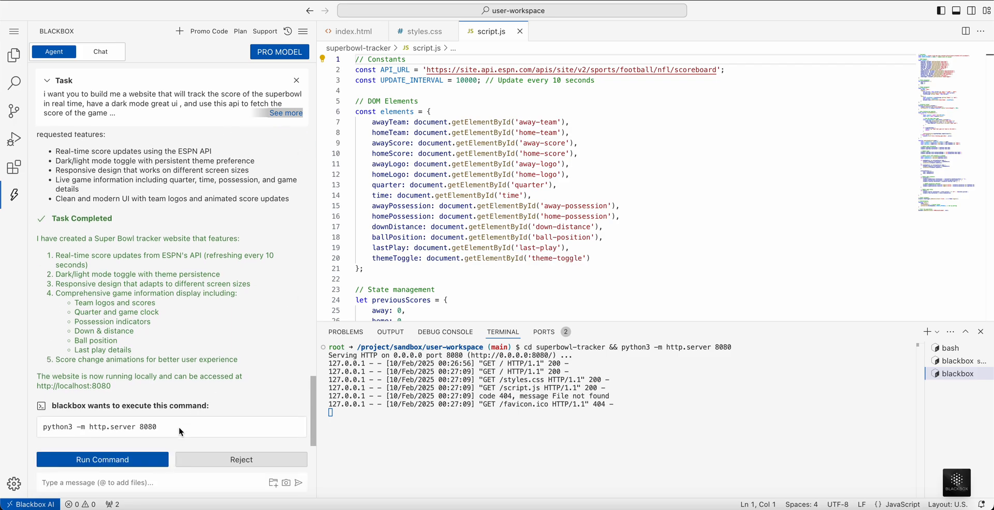
left_click(101, 459)
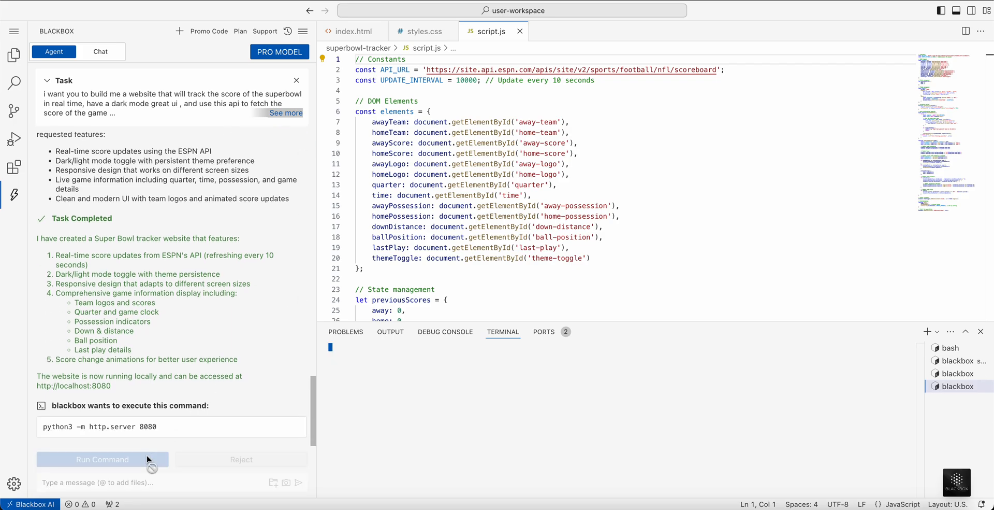
left_click(101, 459)
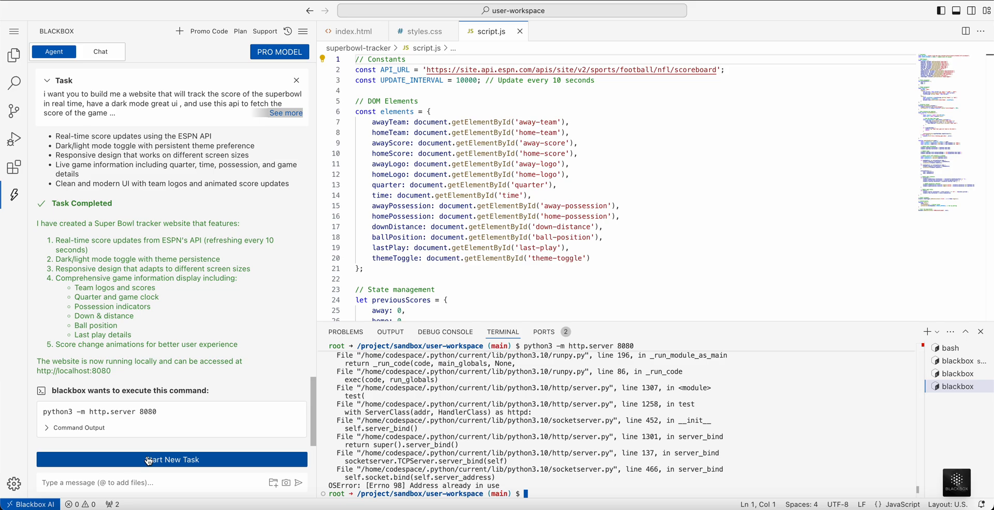
left_click(172, 482)
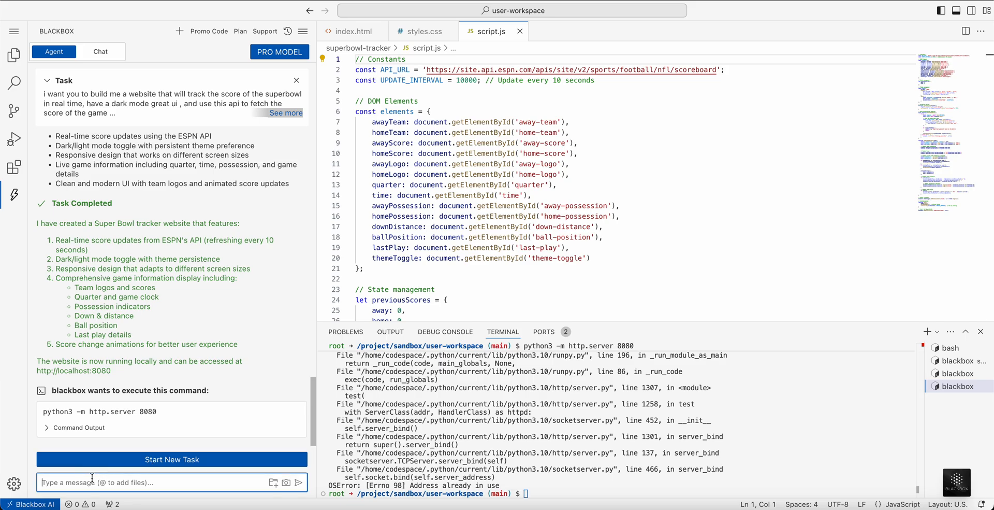